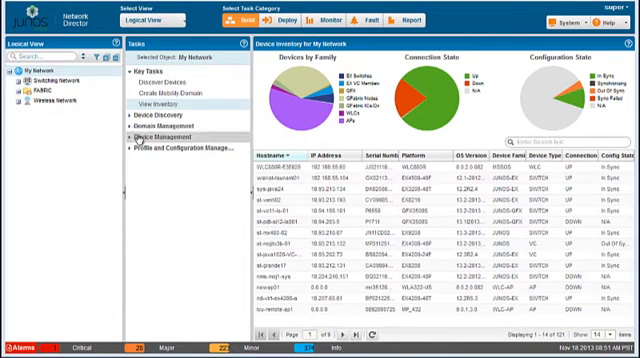
Step: Start a Discover Devices job and add the IP target 192.168.48.228
click(156, 116)
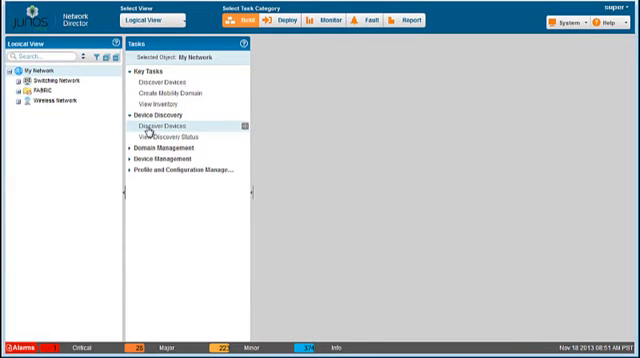
click(164, 126)
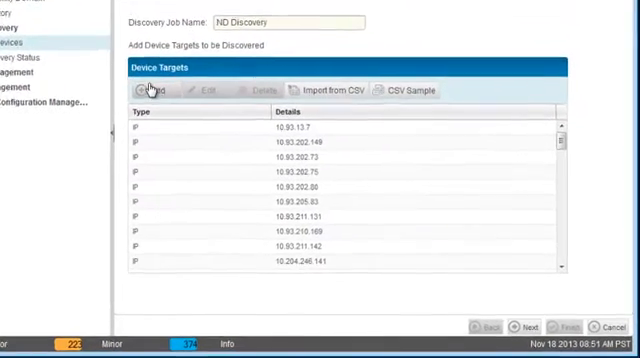
click(160, 90)
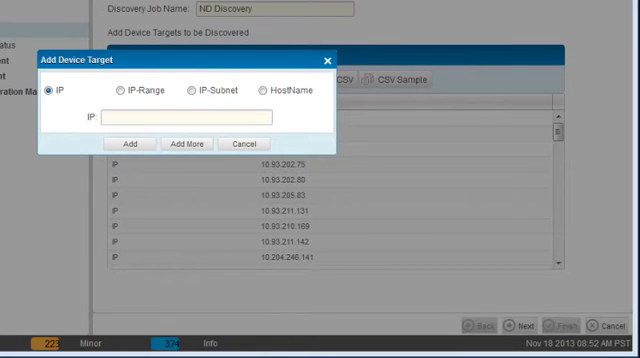
click(192, 116)
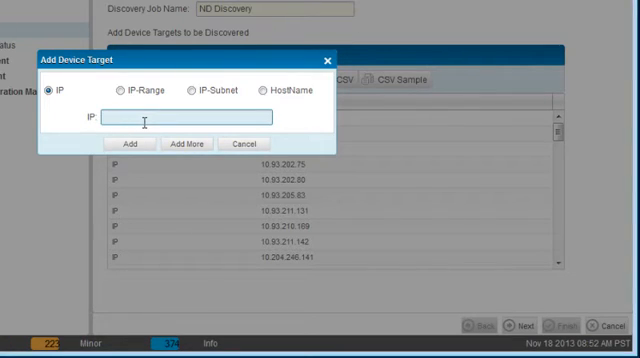
text(192.168.48.228)
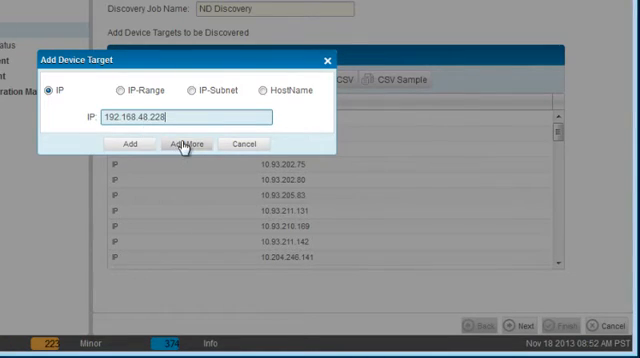
click(188, 144)
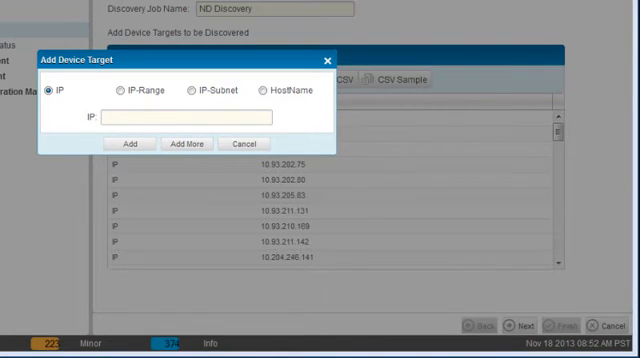
Step: Add the remaining IP targets 192.168.48.223 and 192.168.48.245 to the discovery job
text(192.168.48.223)
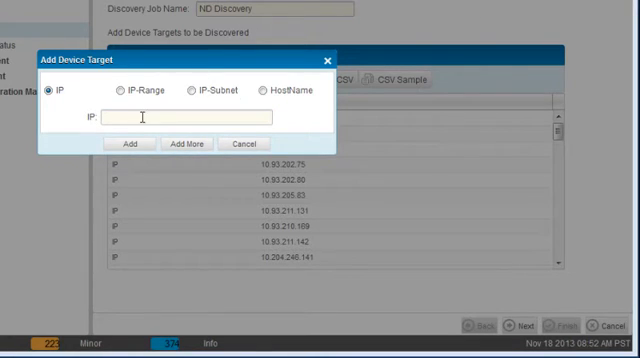
text(192.168.48.245)
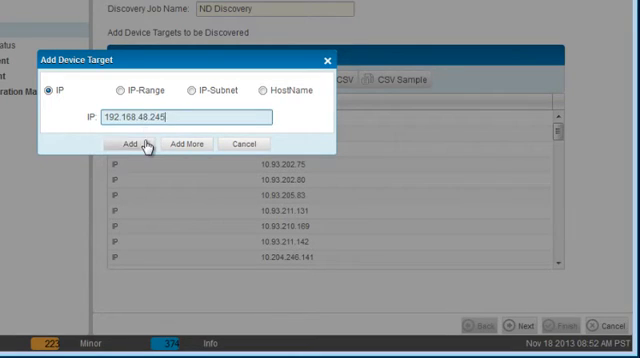
click(122, 144)
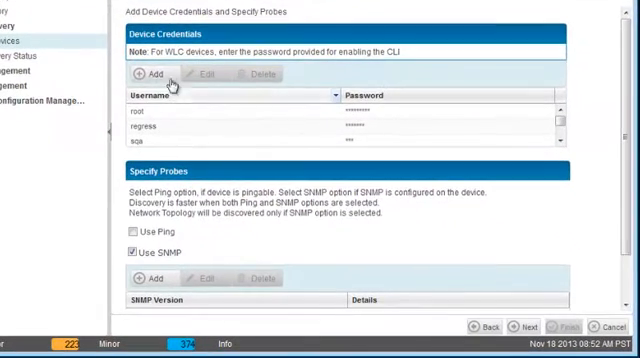
Step: Add a root login credential with its password to the discovery job's device credentials
click(152, 74)
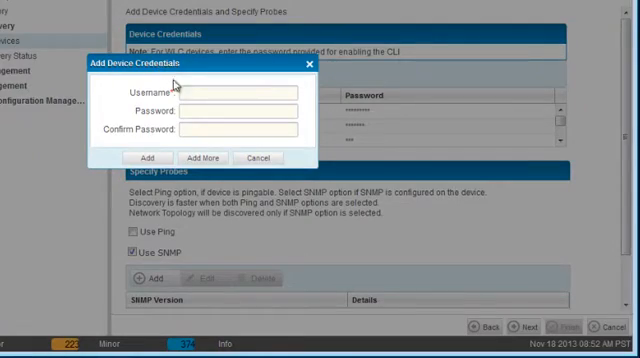
click(240, 90)
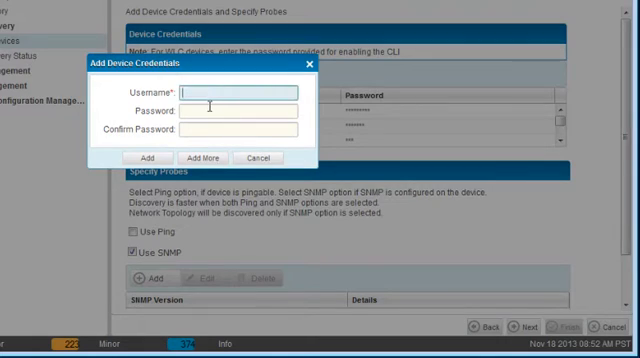
text(root)
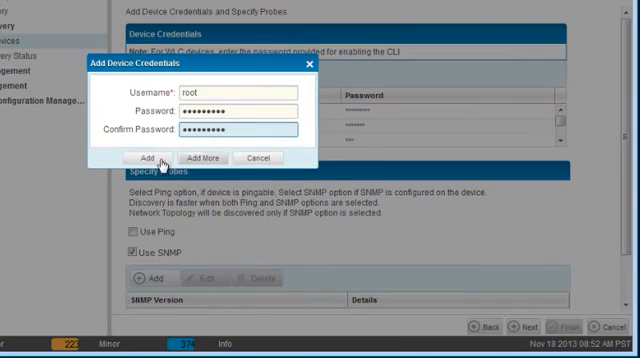
click(144, 158)
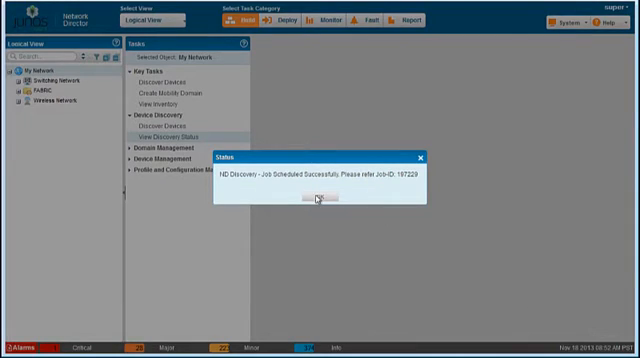
Step: Acknowledge the scheduled-job notice and show the FABRIC inventory listing TheVision
click(312, 204)
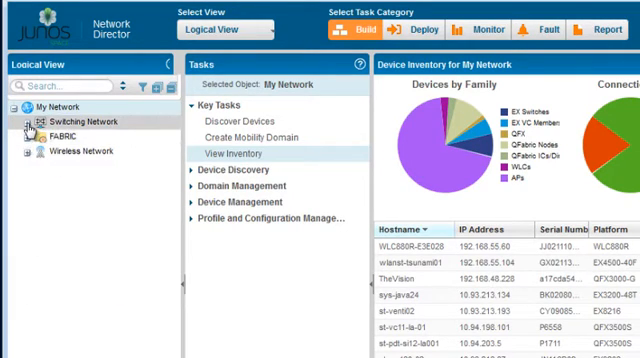
click(26, 120)
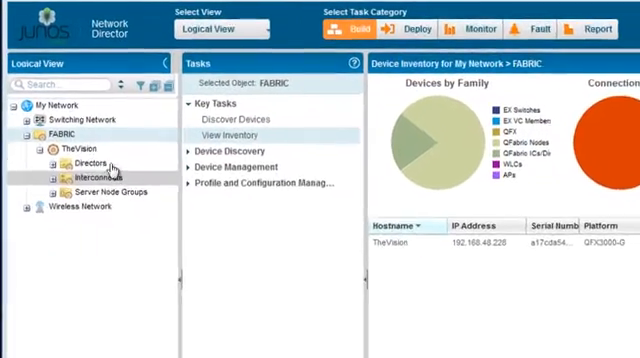
Step: Select TheVision, view its inventory and launch Setup QFabric to list its member devices
click(76, 168)
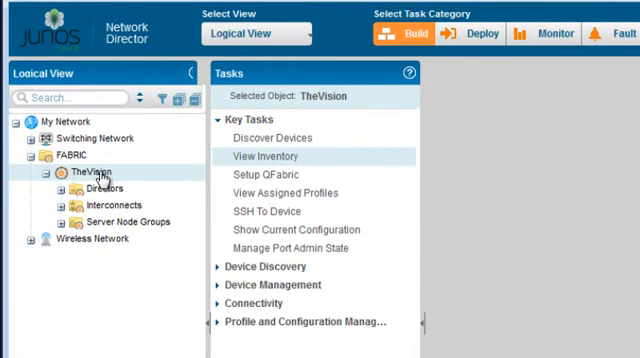
click(268, 156)
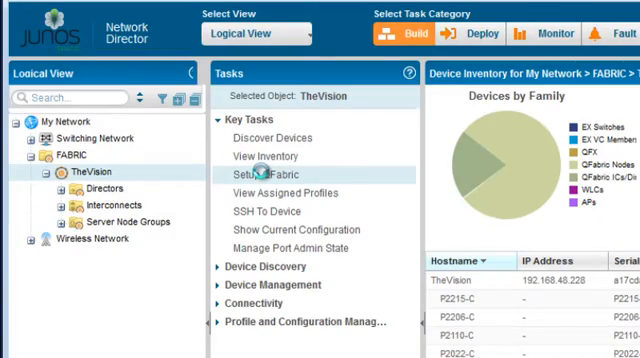
click(248, 172)
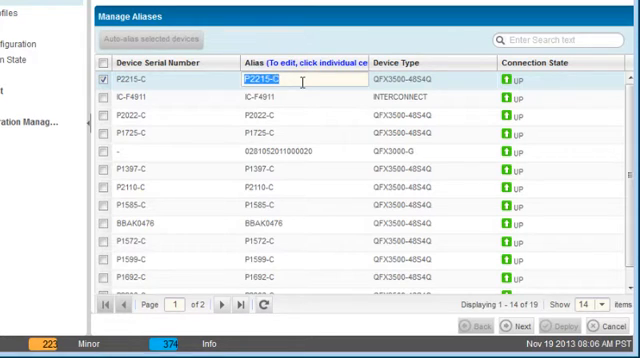
Step: Rename the first device's alias to NewAlias1 and start auto-aliasing the two chosen devices
text(NewAlias)
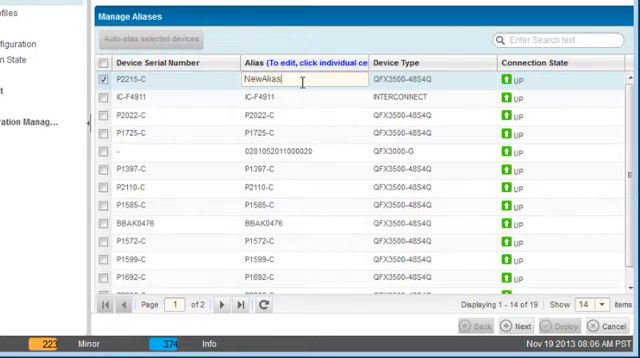
text(1)
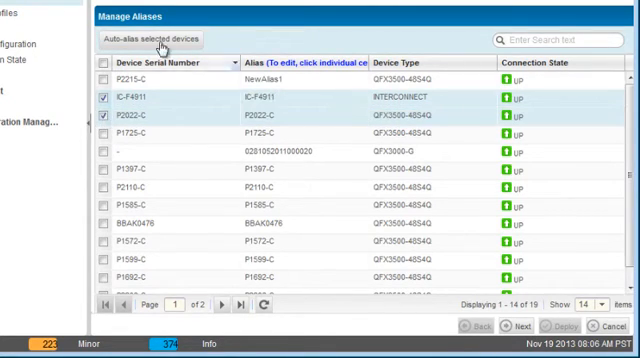
click(148, 38)
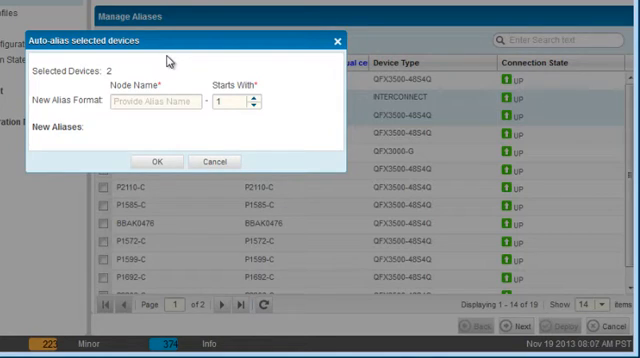
mouse_move(168, 100)
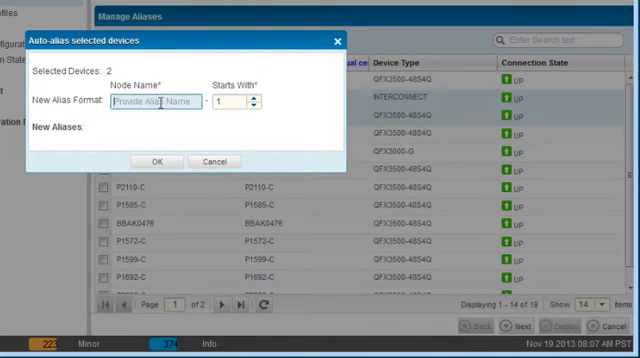
Step: Auto-alias the two devices with format NewAlias starting at 2, giving NewAlias-2 and NewAlias-3
text(NewAlias)
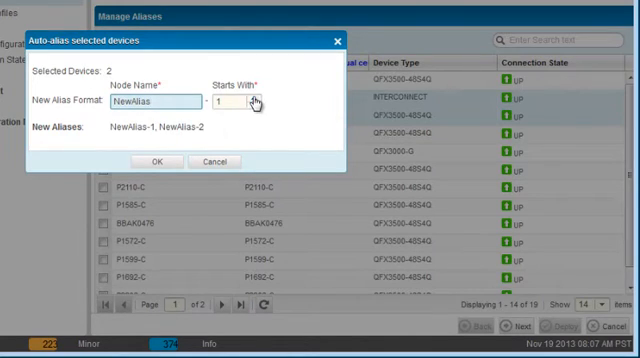
click(258, 104)
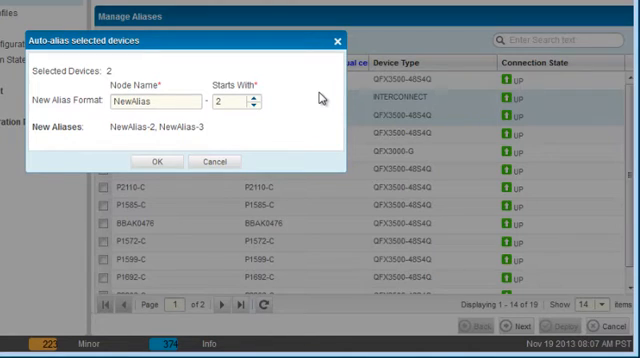
mouse_move(158, 162)
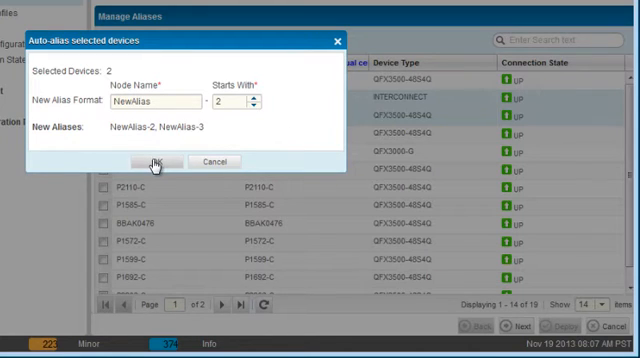
click(160, 160)
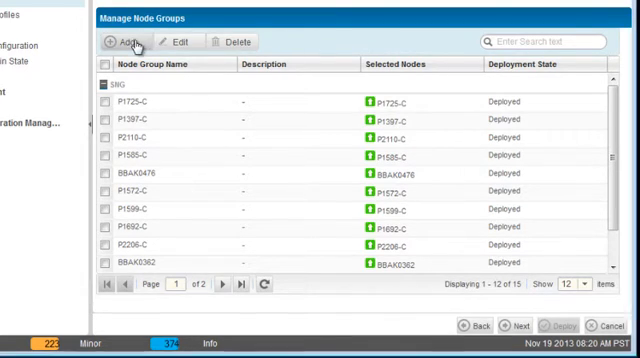
Step: Create a node group of type RSNG named NewGroup
click(118, 40)
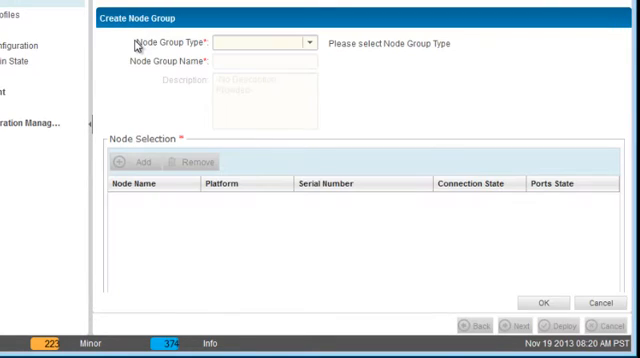
click(306, 44)
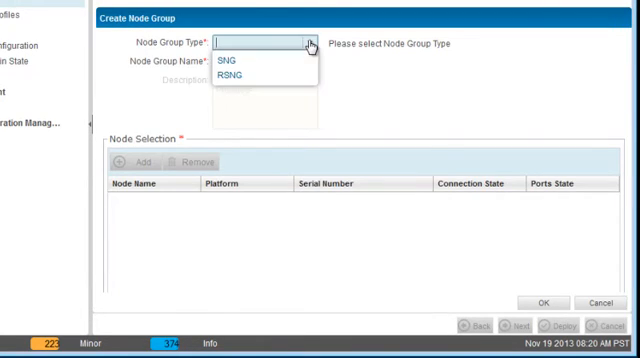
click(238, 74)
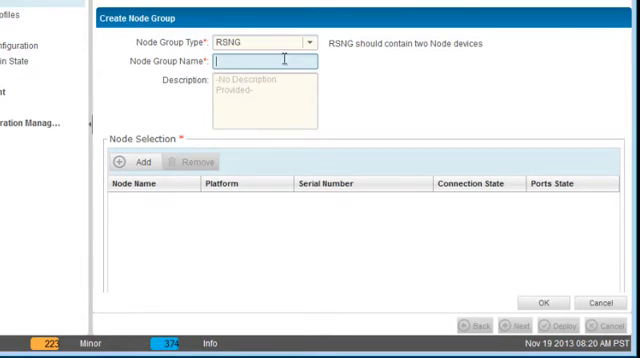
text(N)
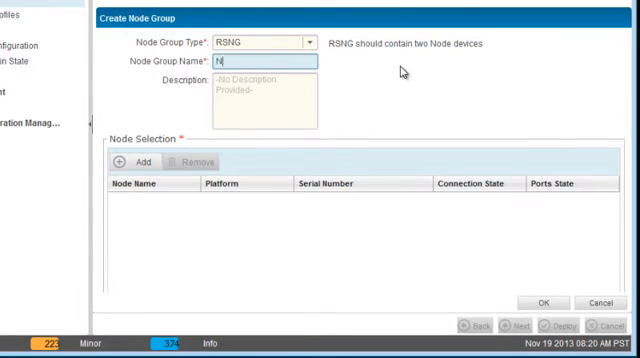
text(ewGroup)
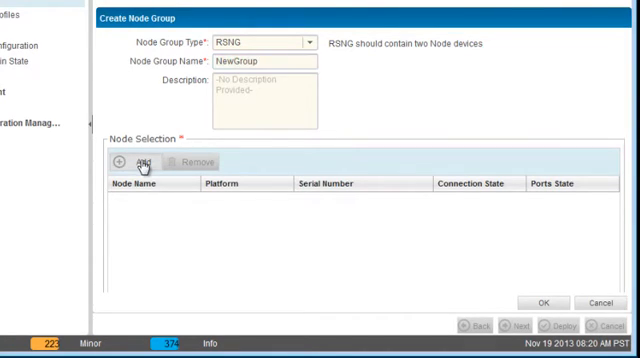
Step: Add the chosen node devices to NewGroup under Node Selection
click(132, 162)
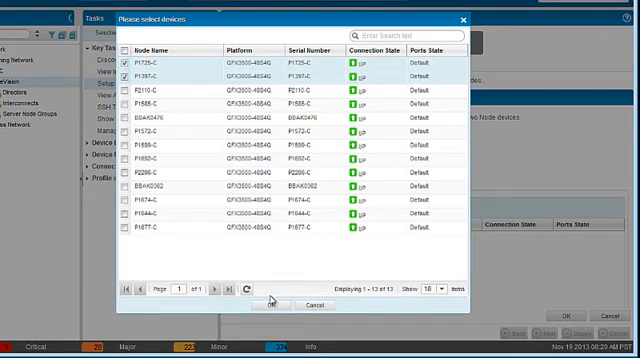
click(272, 304)
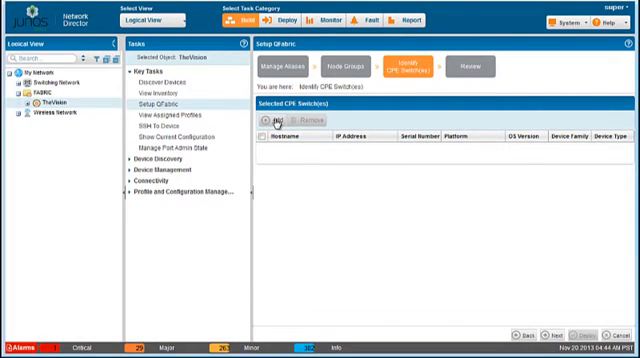
Step: Add a discovered switch as a CPE switch in the Identify CPE Switches step
click(272, 120)
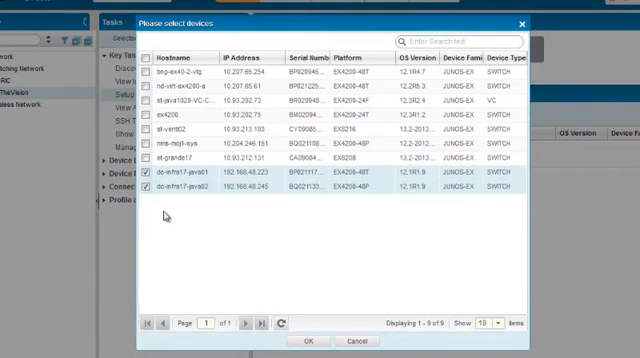
click(308, 340)
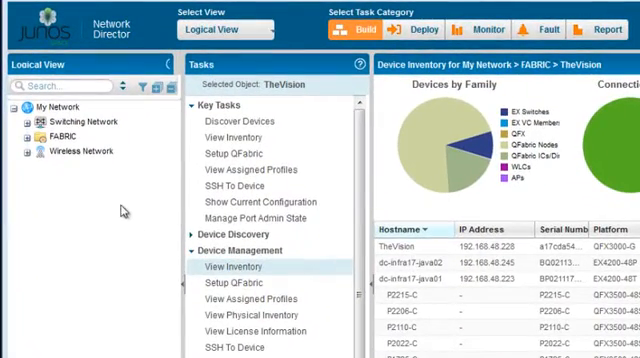
Step: Expand FABRIC > TheVision > Control Plane Ethernet Switches and switch to Monitor mode
click(24, 136)
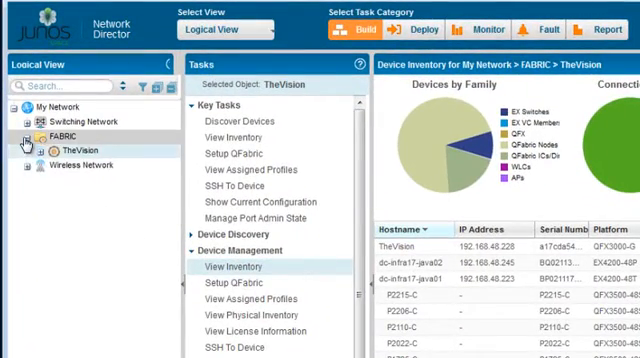
click(38, 150)
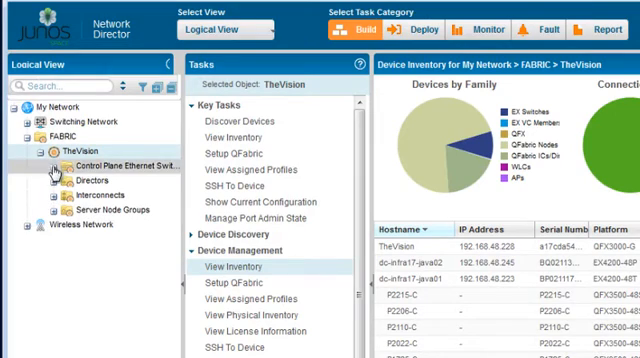
click(50, 164)
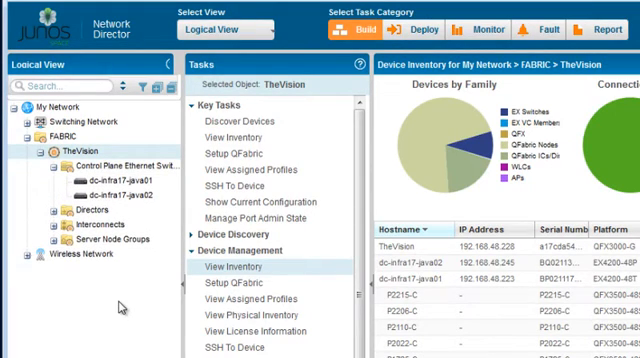
click(476, 26)
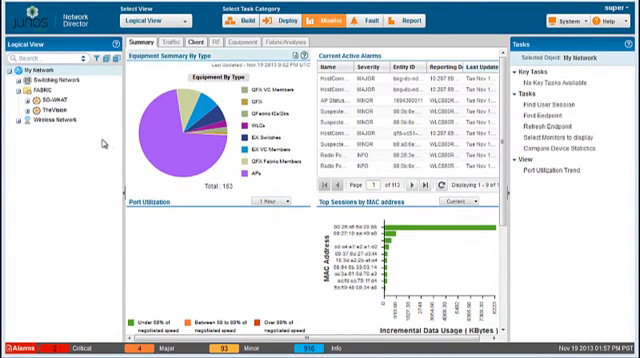
Step: Open TheVision's monitoring Summary and its Fabric Analyzer results
click(46, 112)
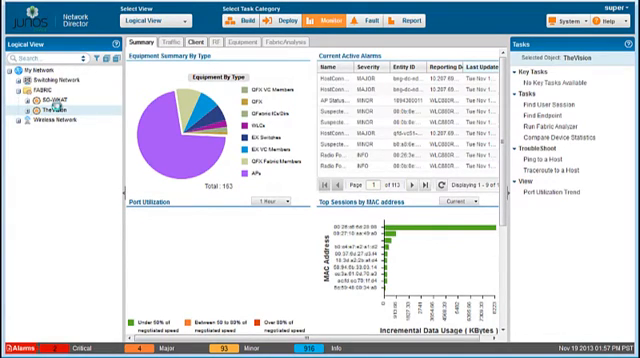
click(50, 112)
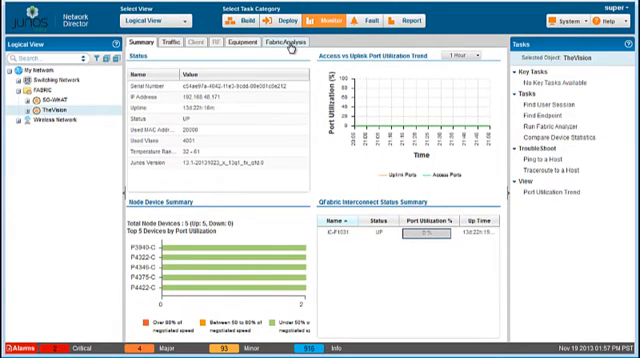
click(294, 40)
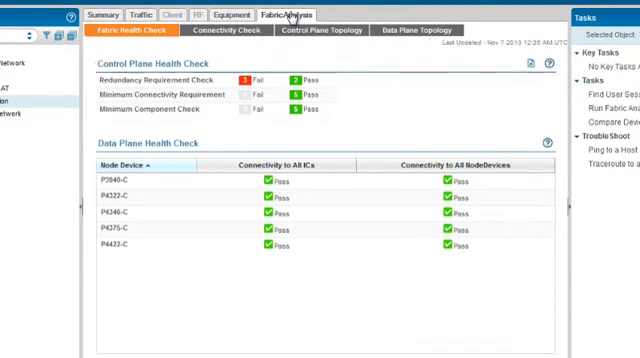
Step: Show the Fabric Health Check results, then the Connectivity Check between interconnects and node devices
click(532, 48)
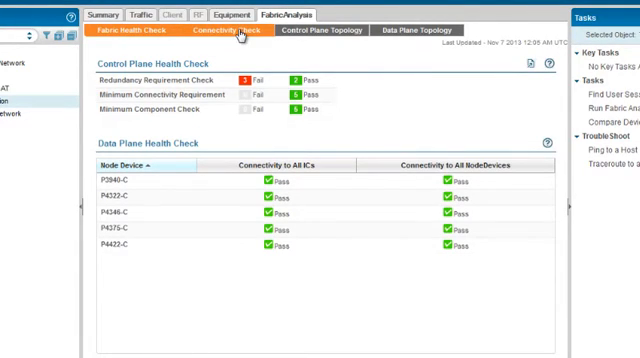
click(232, 32)
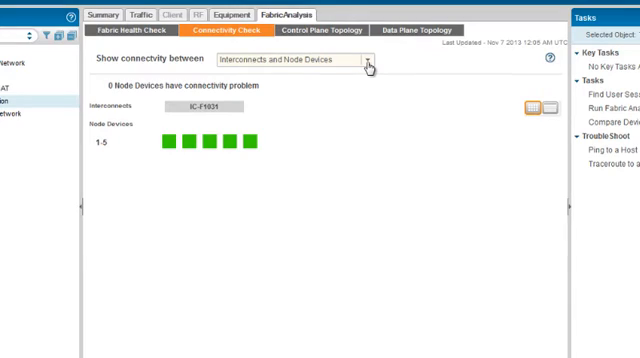
Step: Show connectivity among Node Devices only, then return to Interconnects and Node Devices
click(372, 60)
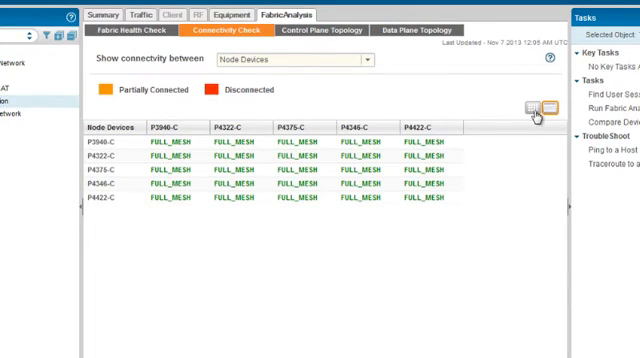
click(528, 108)
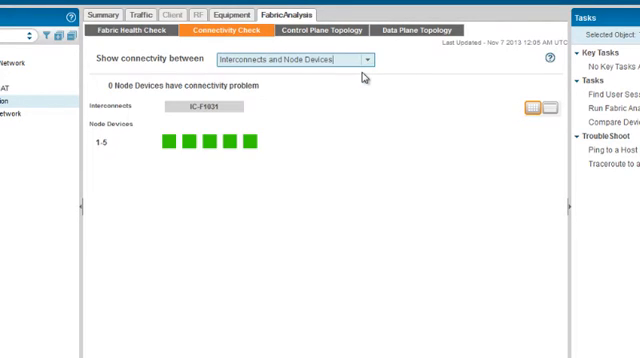
mouse_move(362, 108)
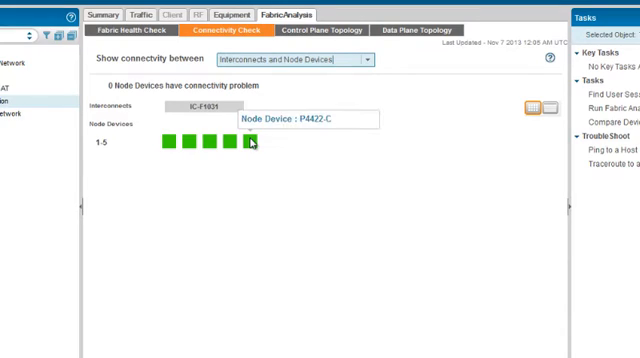
mouse_move(260, 204)
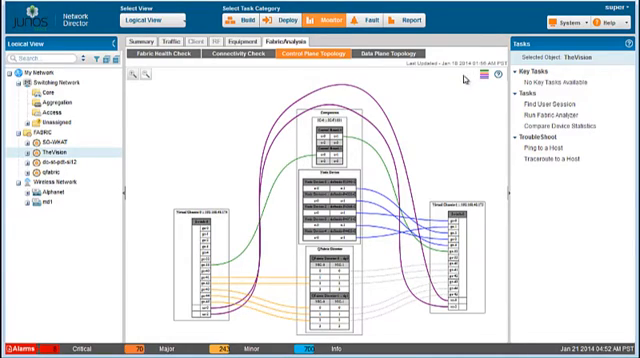
Step: Switch from the Control Plane Topology diagram to the Data Plane Topology
click(400, 56)
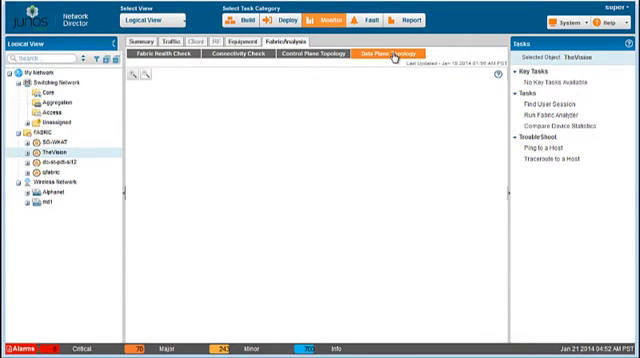
click(392, 56)
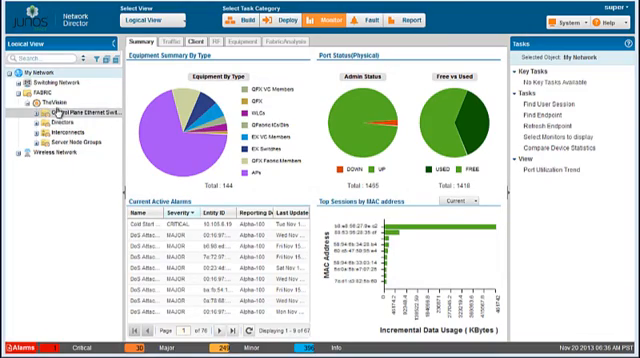
Step: Select Directors under the TheVision fabric to show the QFabric Director Status table
click(56, 100)
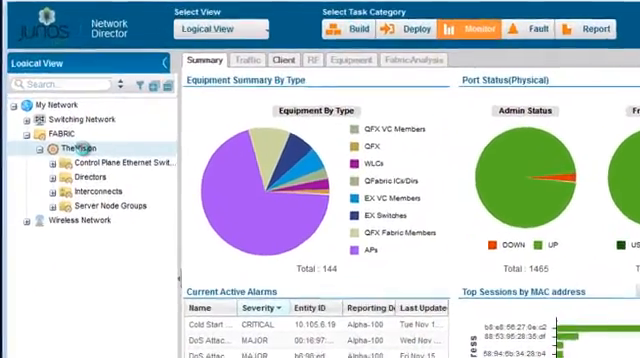
click(72, 152)
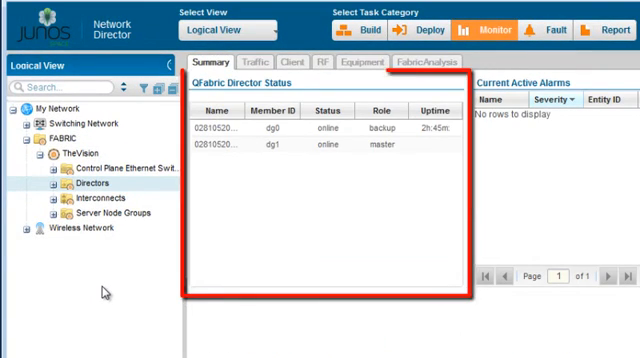
click(44, 184)
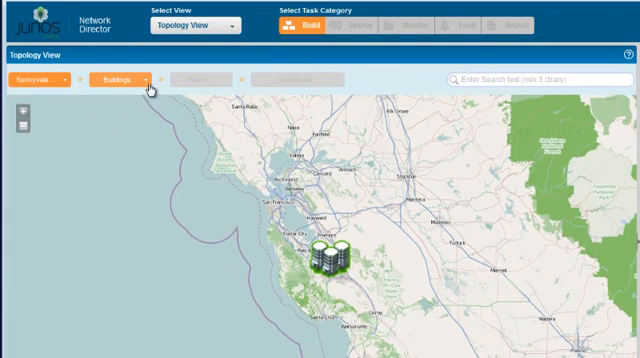
Step: Drill from the Bay Area map into the building, floor and rack, then show the QFabric's connections
double_click(322, 258)
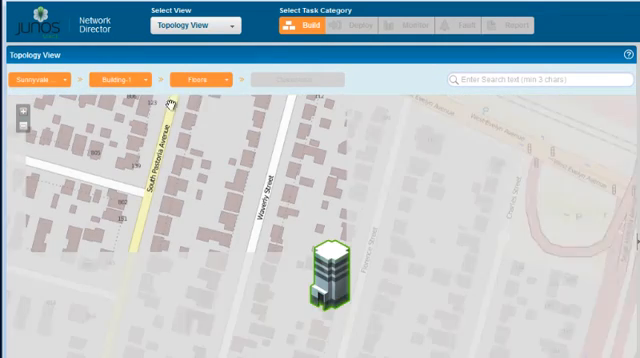
click(204, 78)
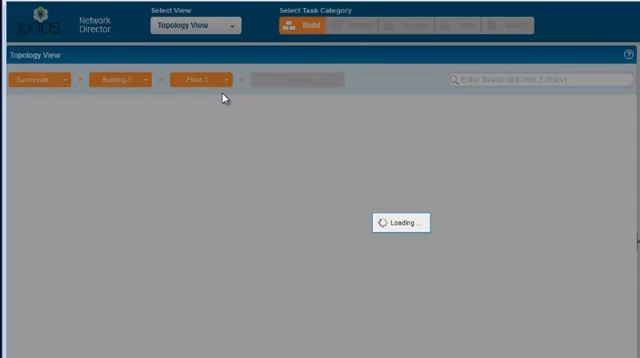
click(304, 76)
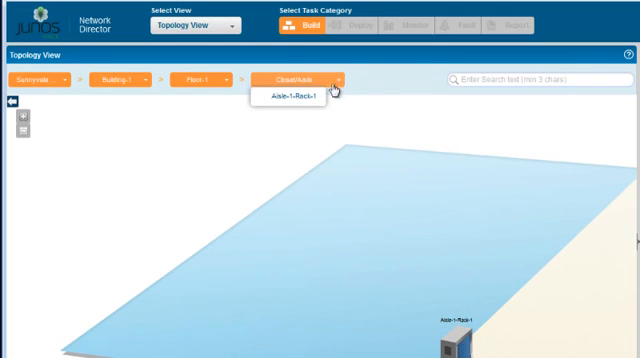
click(286, 96)
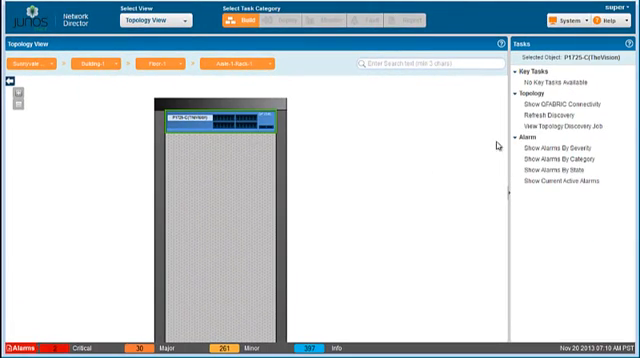
click(558, 102)
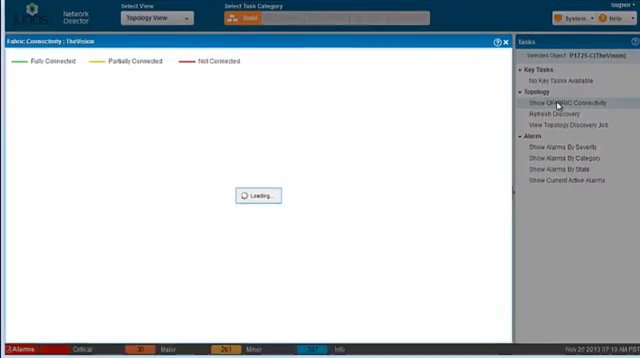